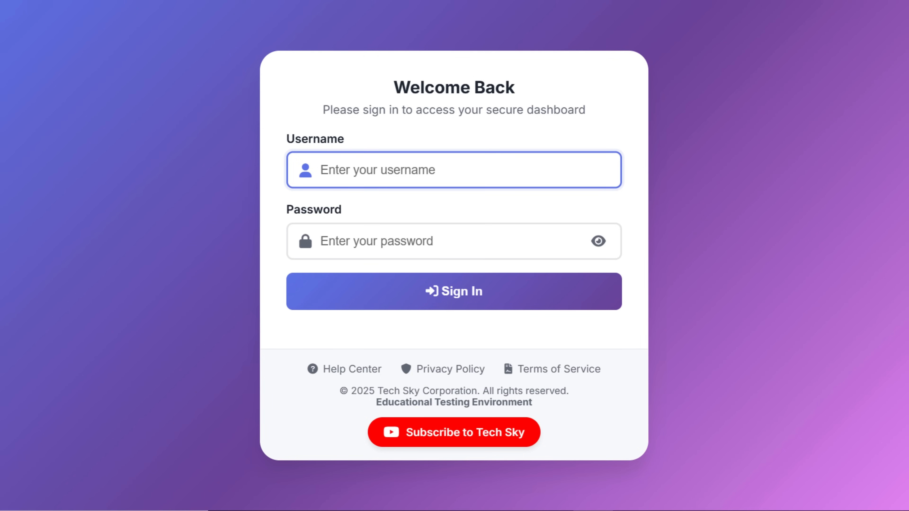
Submit the admin login so the dashboard shows 'Welcome back, admin!' with Login Successful.
left_click(454, 291)
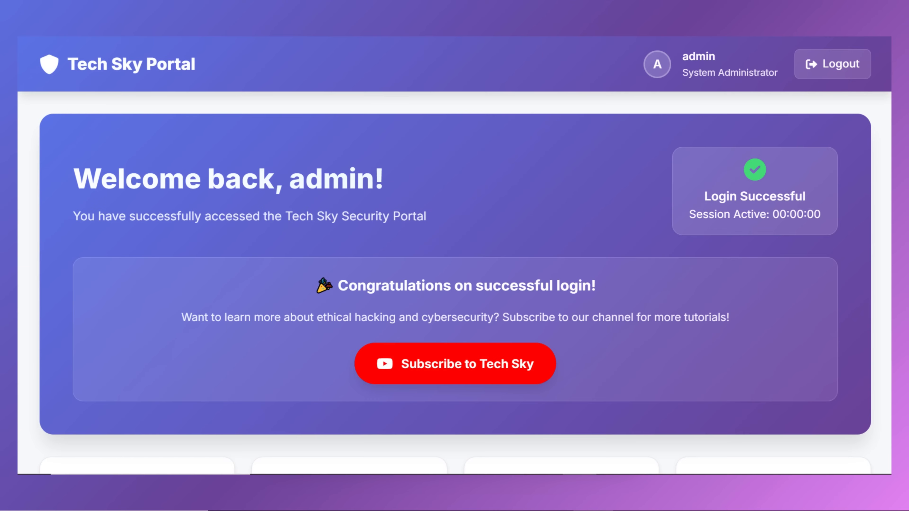